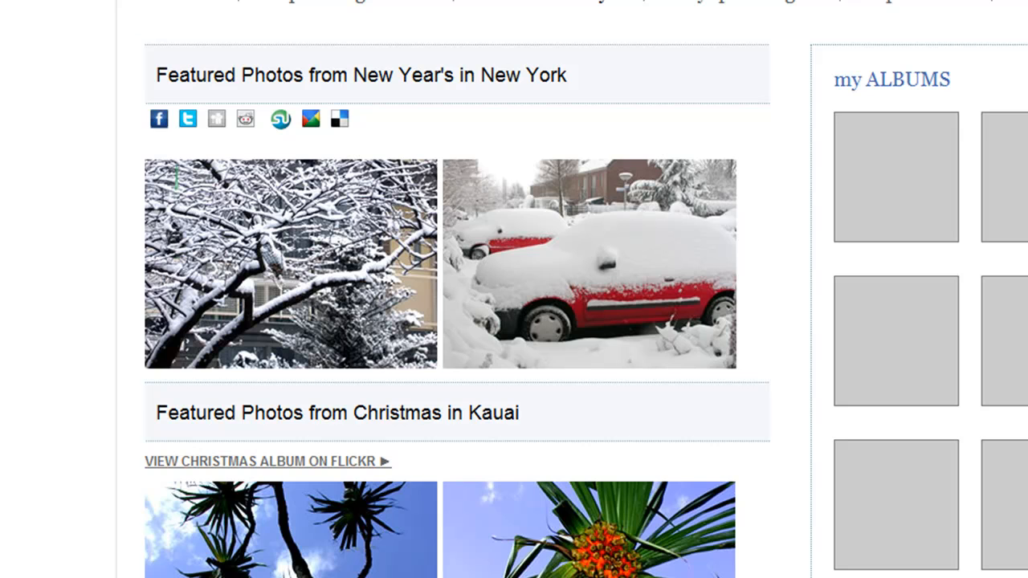
Step: Show the Facebook Like and comment popup from the share icon under the post title
{"action": "left_click", "coordinate": [159, 118]}
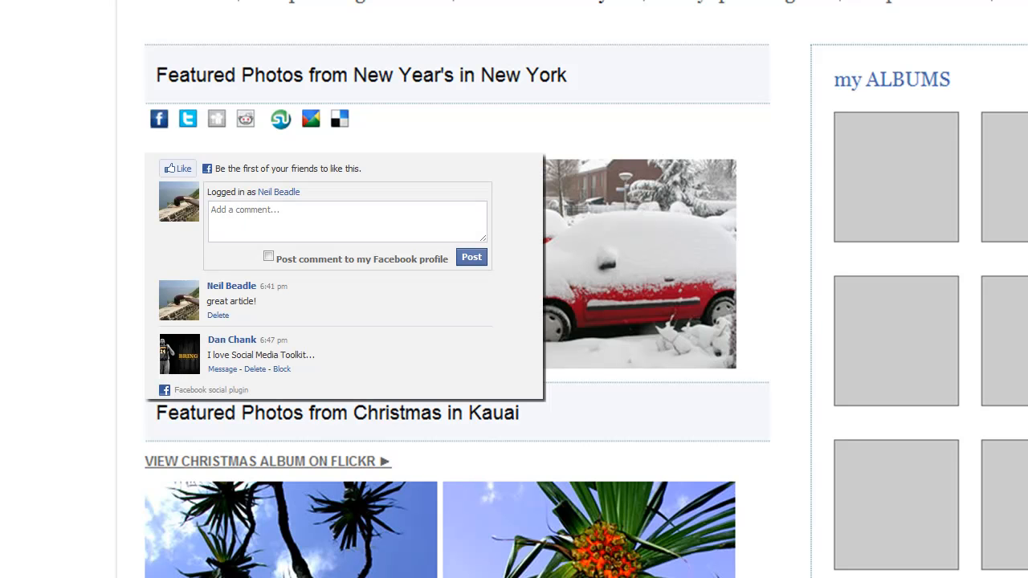
{"action": "mouse_move", "coordinate": [358, 52]}
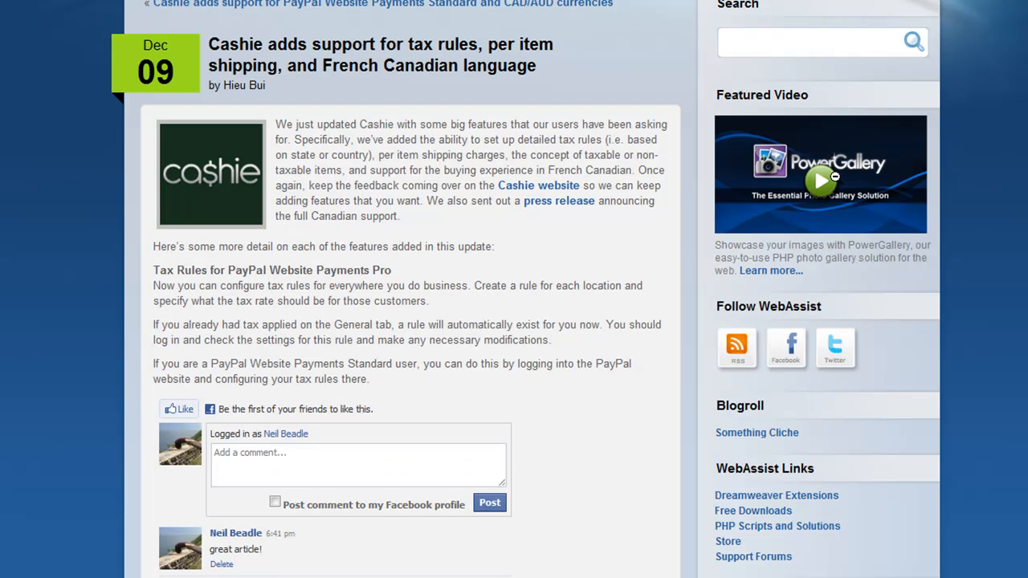
{"action": "scroll", "scroll_direction": "down", "scroll_amount": 3}
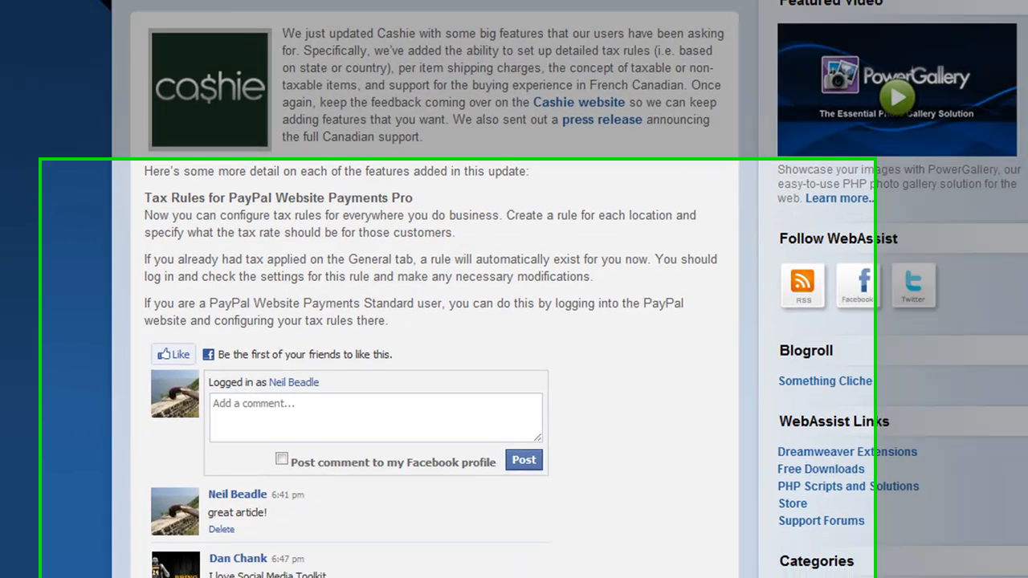
{"action": "scroll", "scroll_direction": "down", "scroll_amount": 3}
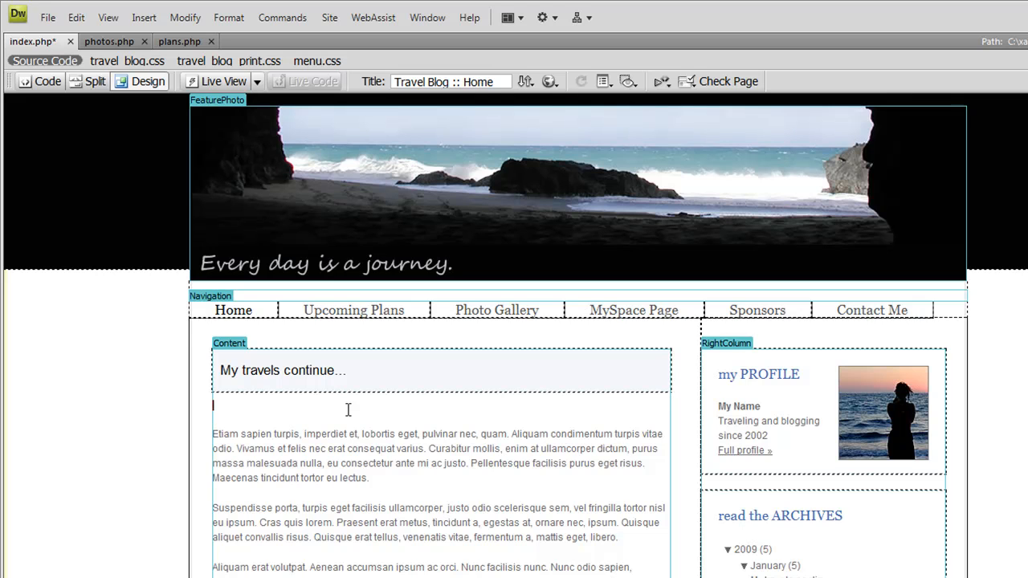
{"action": "mouse_move", "coordinate": [277, 410]}
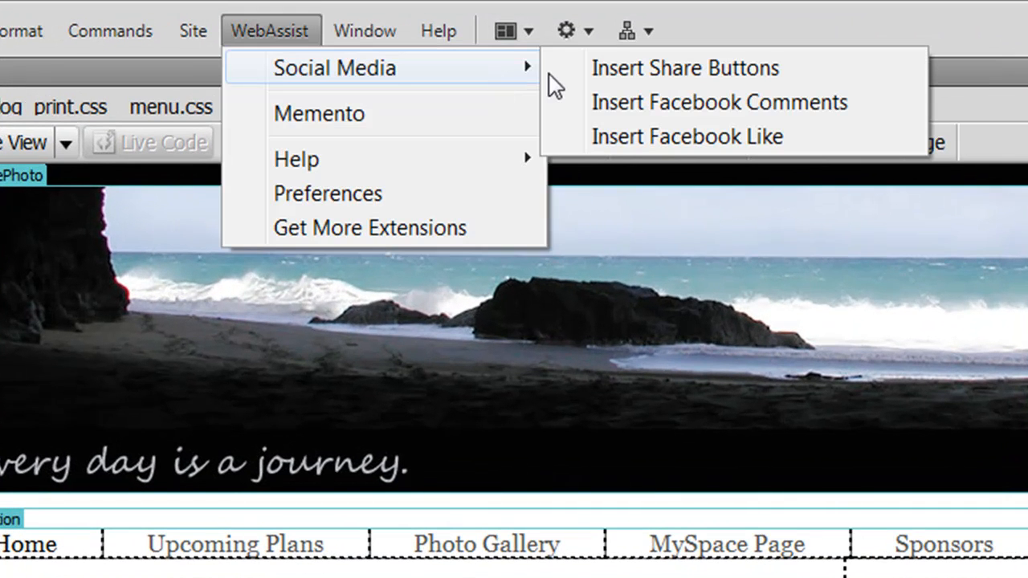
Step: Bring up the Insert Share Buttons dialog for index.php below the heading
{"action": "left_click", "coordinate": [683, 68]}
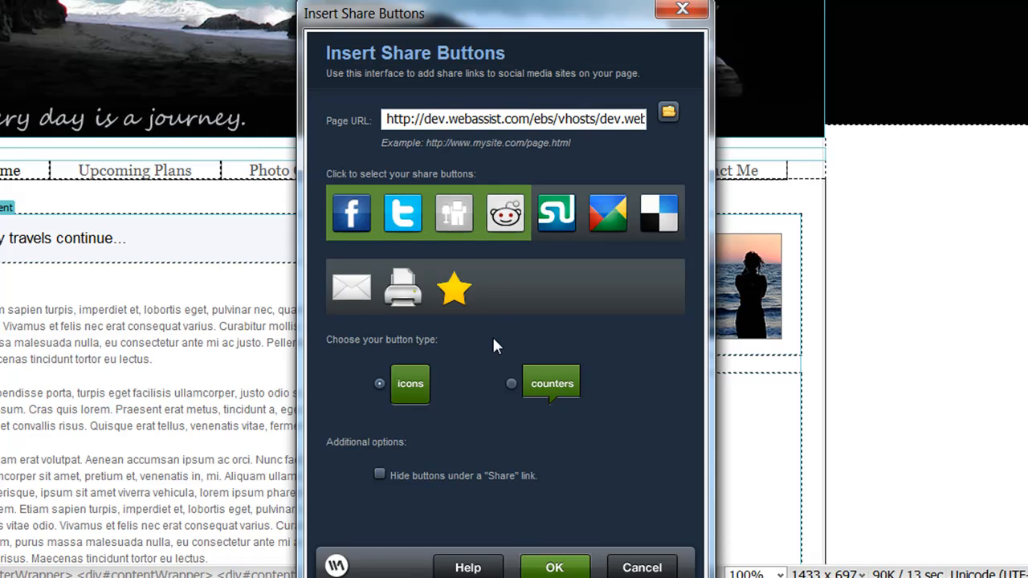
Step: Insert Facebook, Twitter, Digg and reddit buttons using the counters button type
{"action": "left_click", "coordinate": [511, 384]}
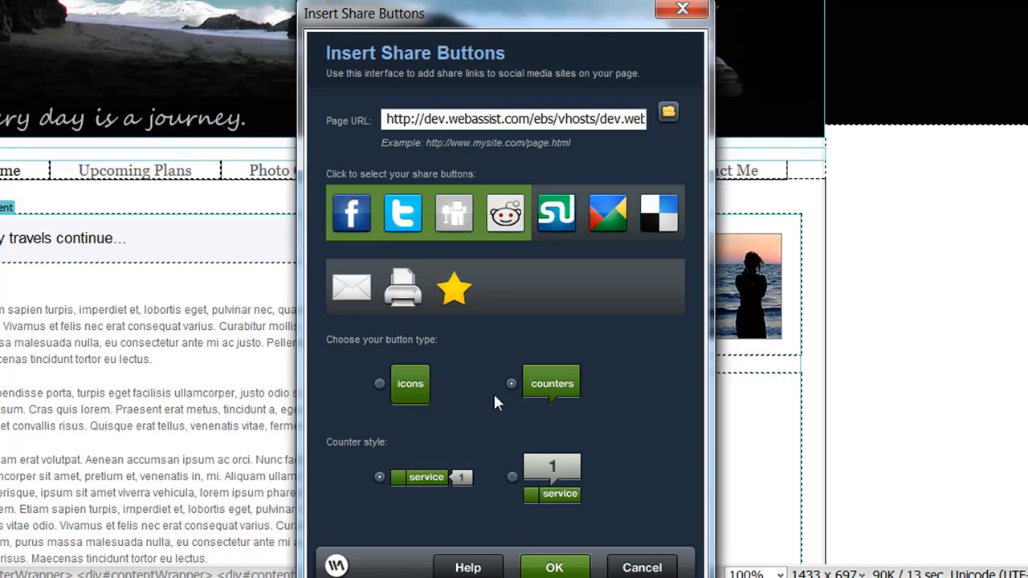
{"action": "left_click", "coordinate": [553, 568]}
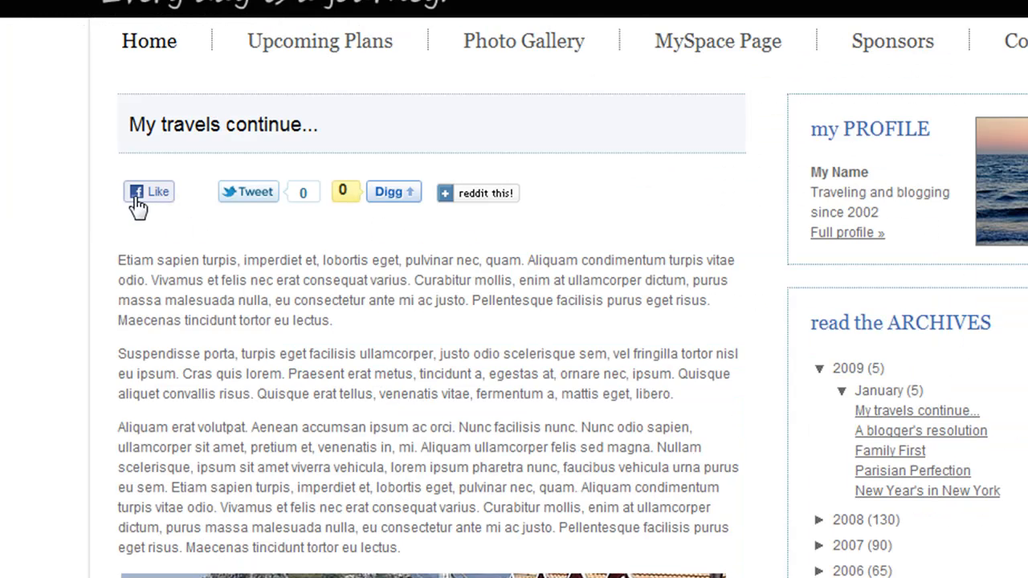
{"action": "mouse_move", "coordinate": [470, 204]}
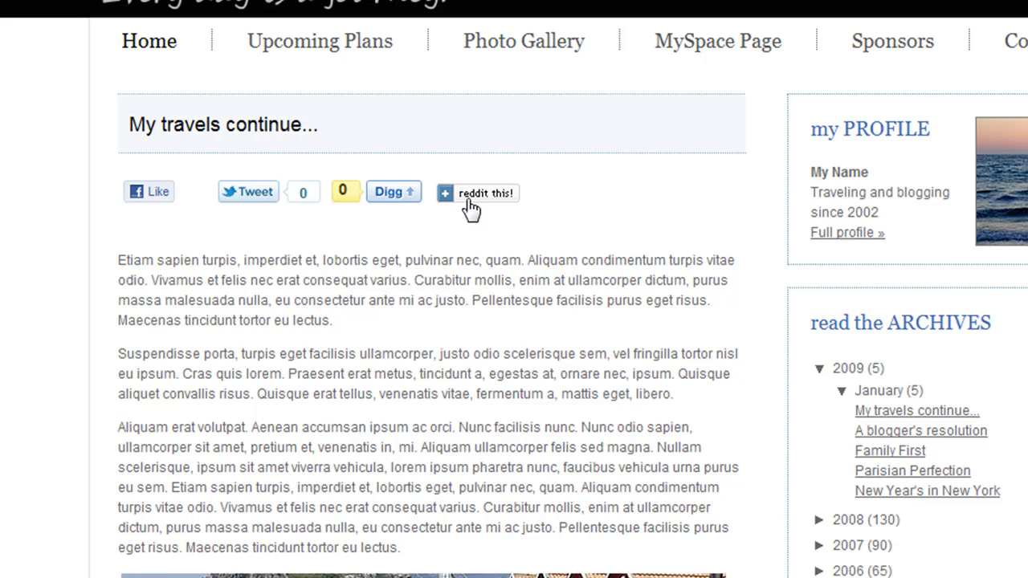
{"action": "mouse_move", "coordinate": [462, 277]}
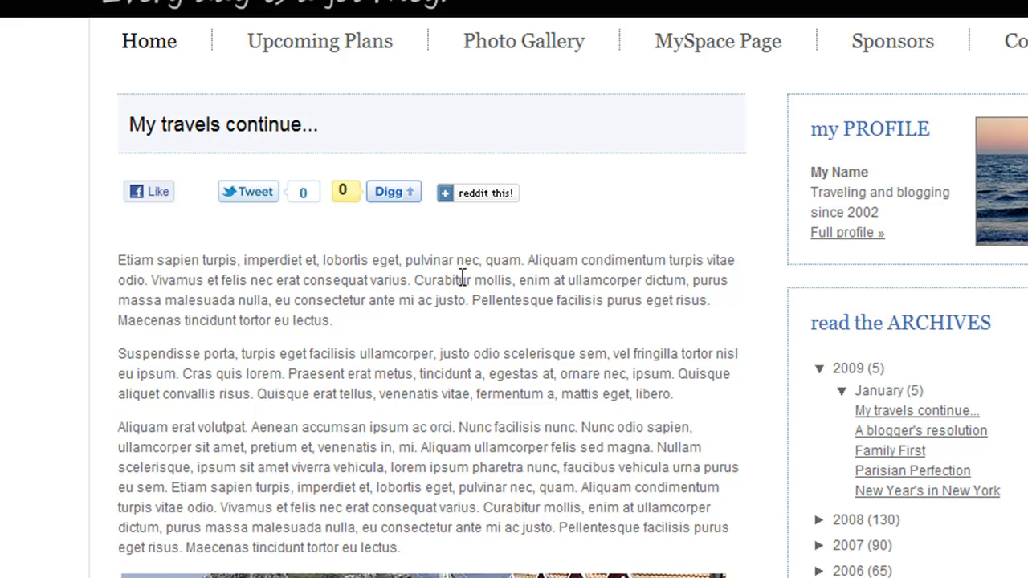
{"action": "mouse_move", "coordinate": [681, 206]}
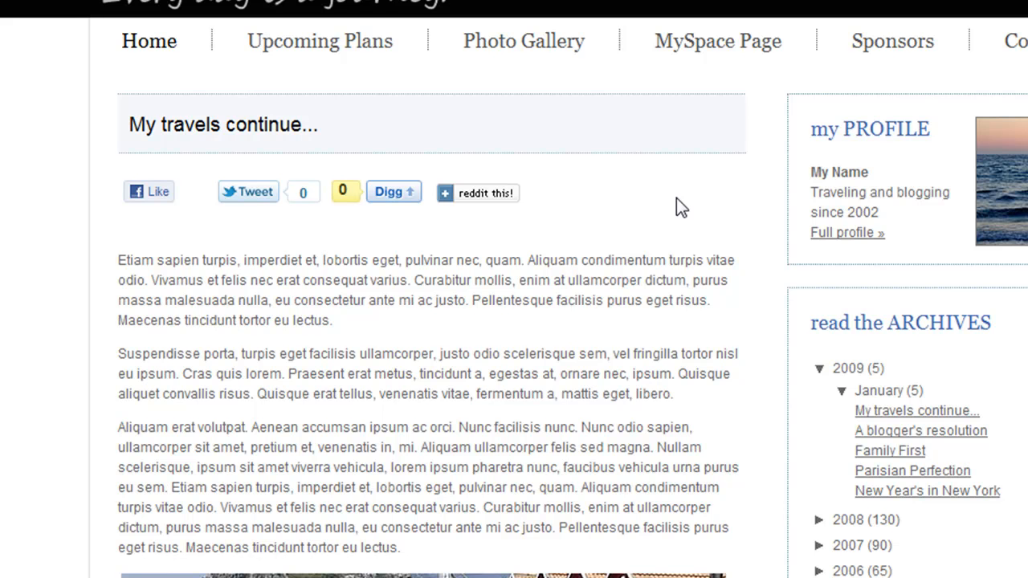
{"action": "mouse_move", "coordinate": [773, 216]}
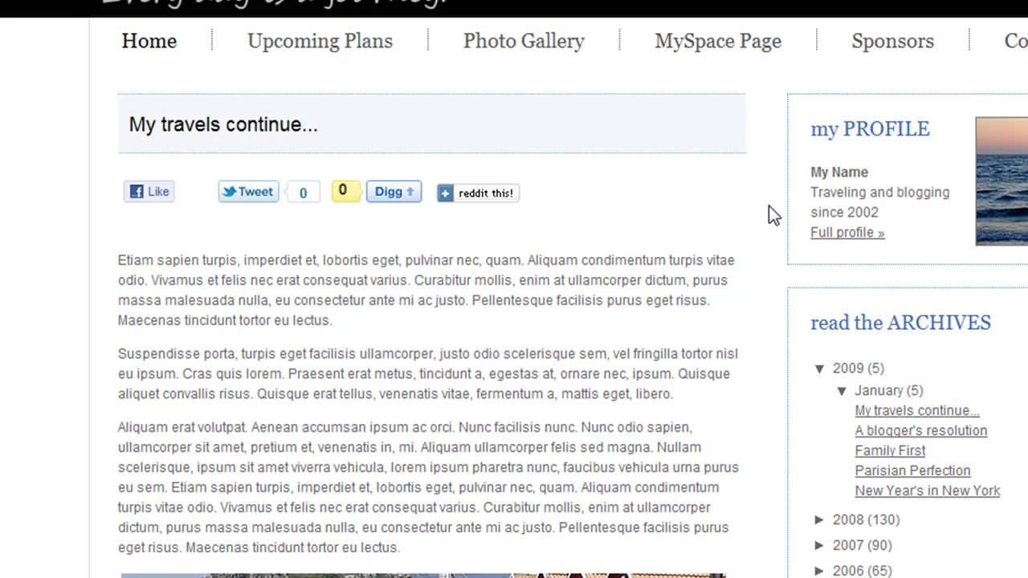